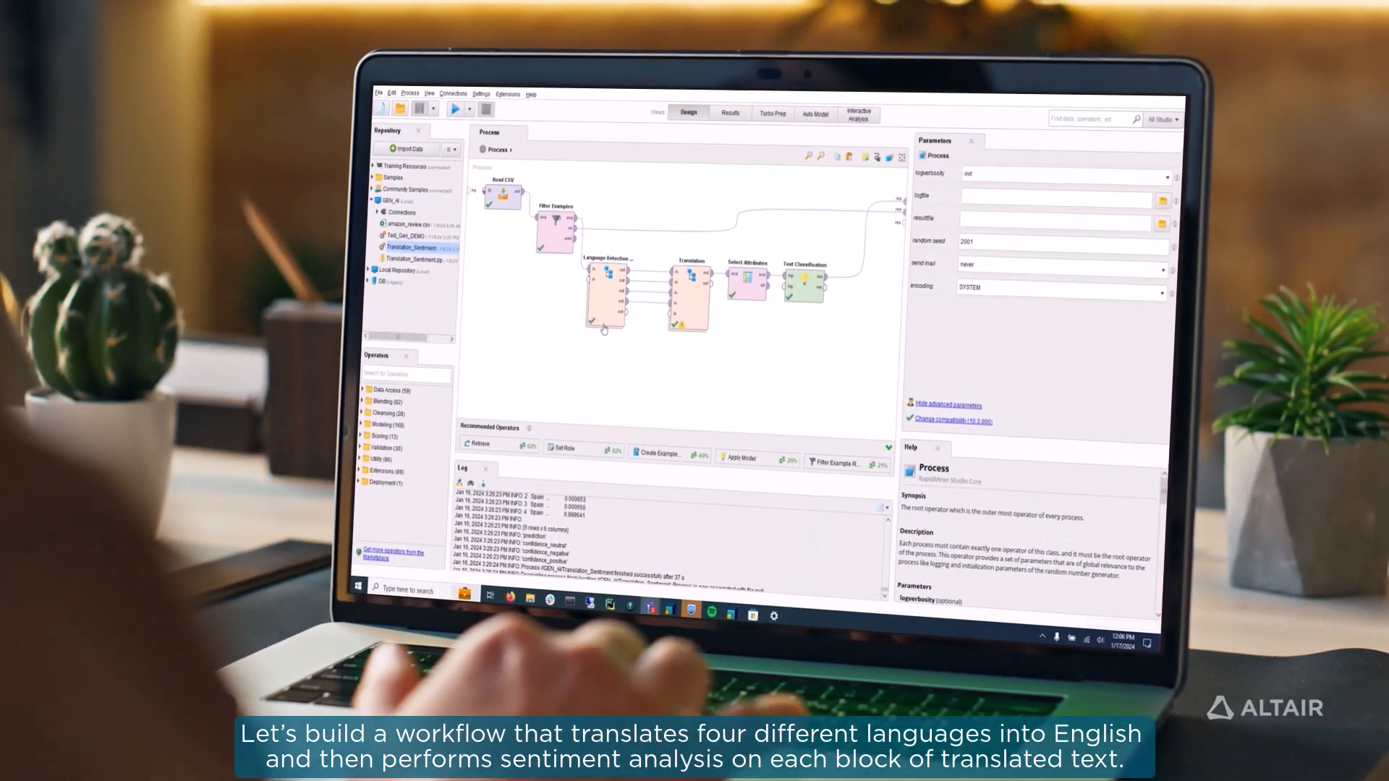
# Show the Text Classification ExampleSet: reviews by country labelled negative, neutral or positive.
pyautogui.doubleClick(609, 294)
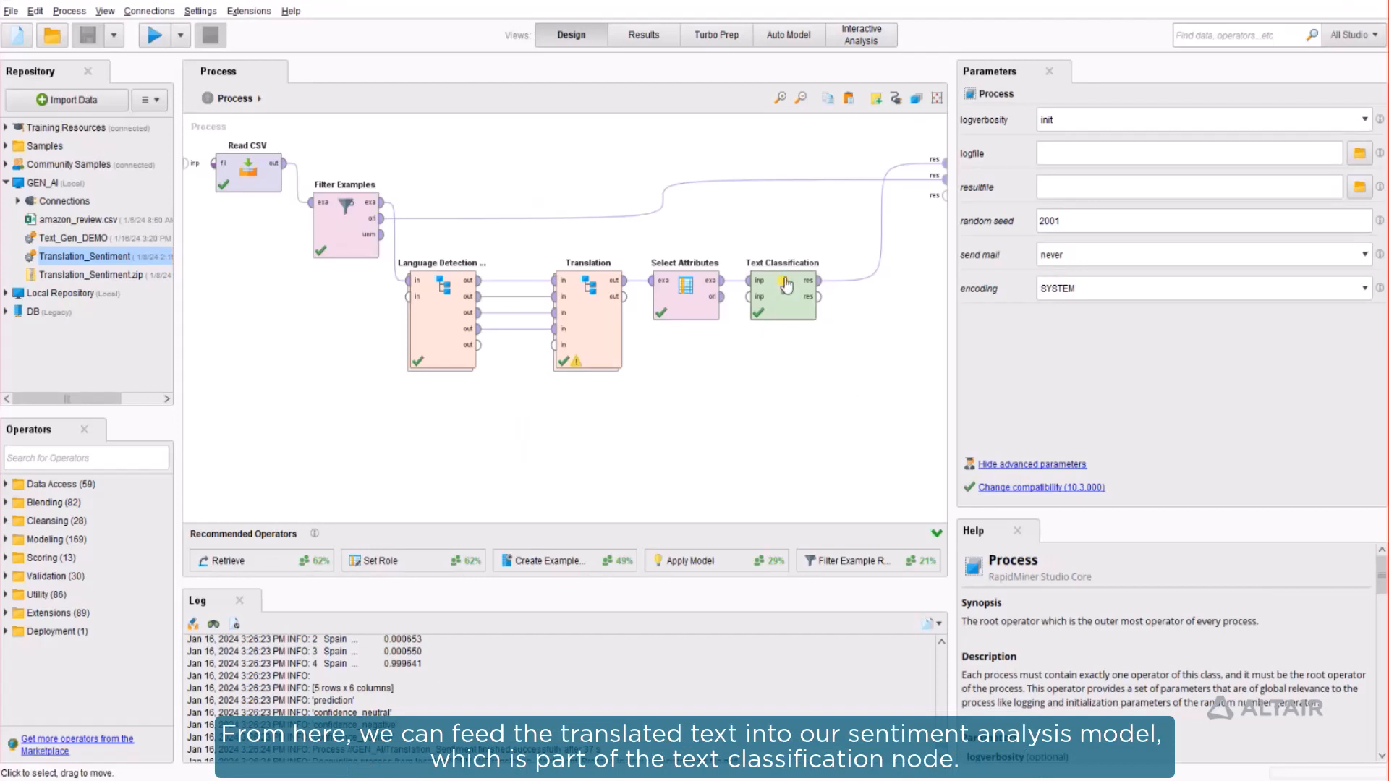
pyautogui.moveTo(785, 295)
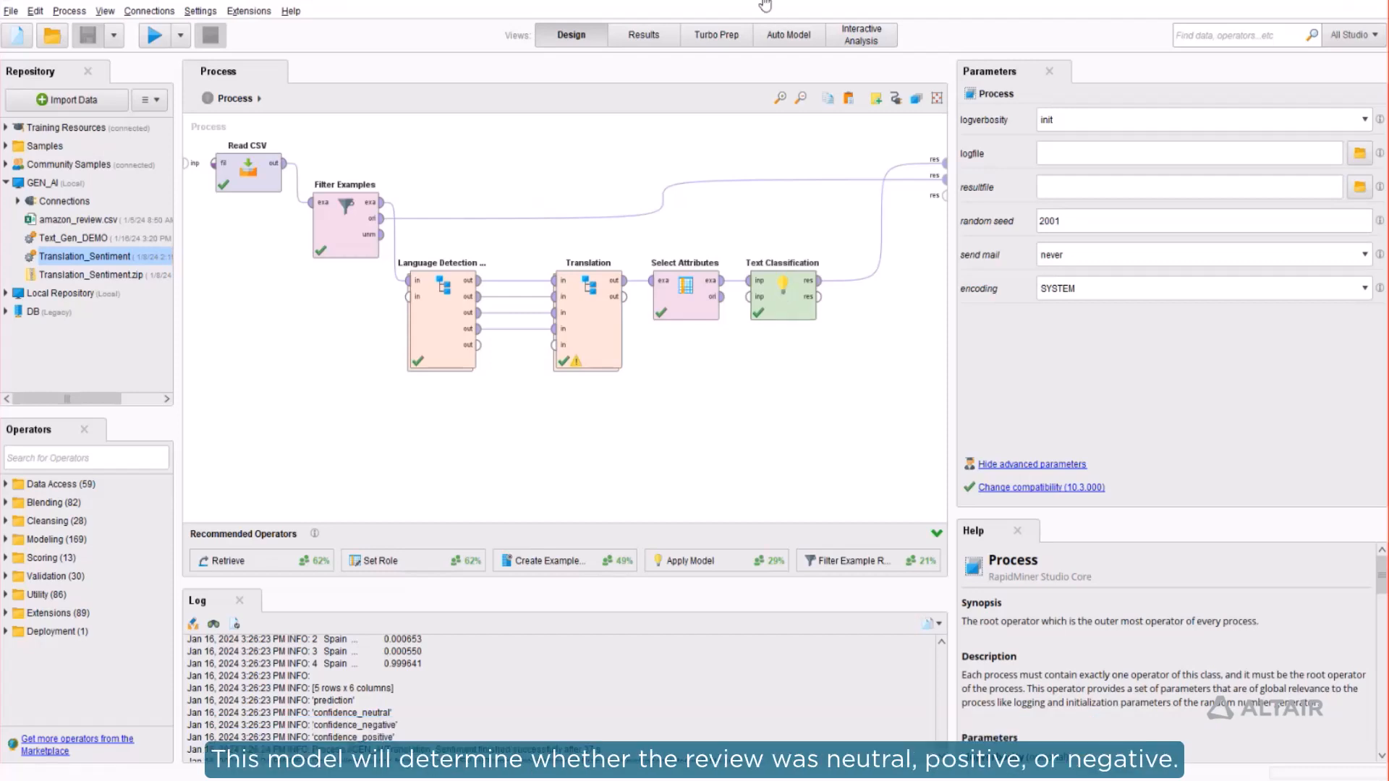
pyautogui.moveTo(636, 52)
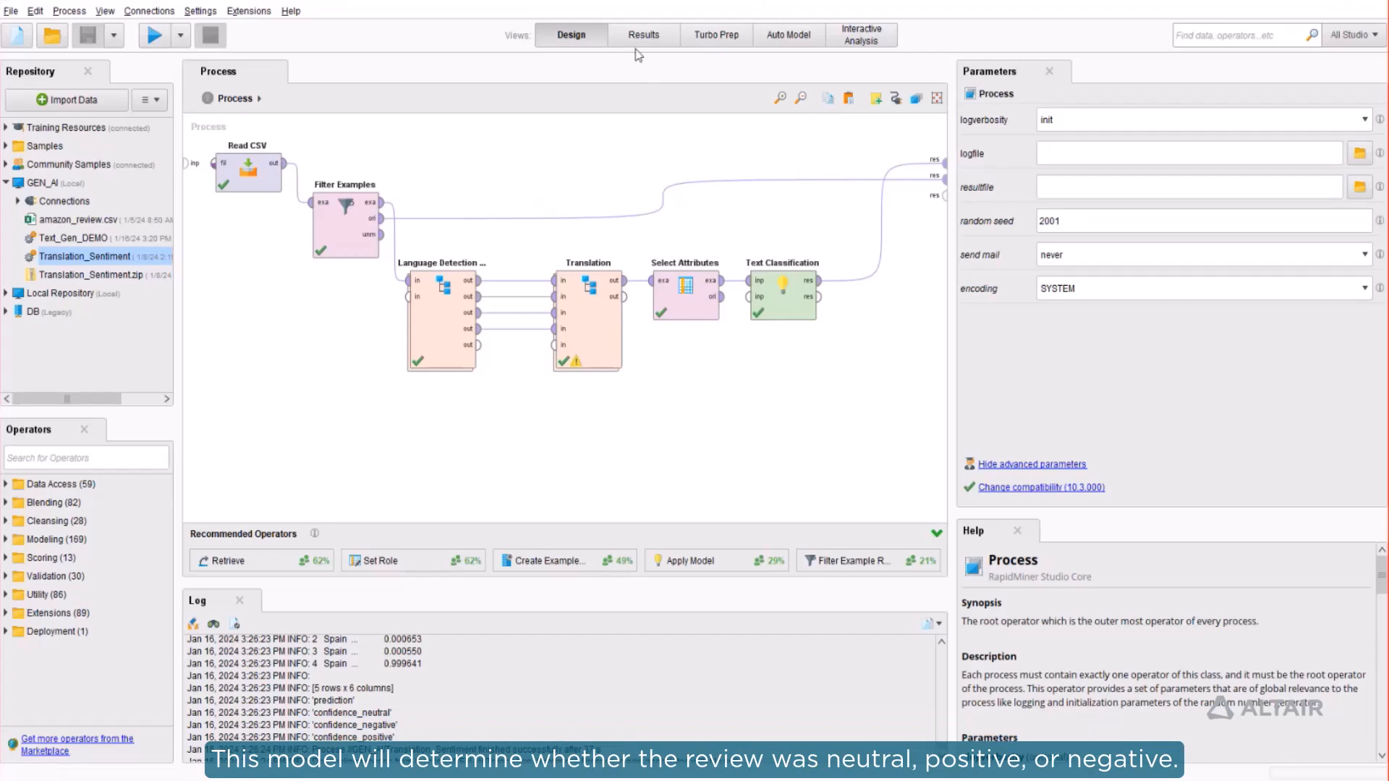
pyautogui.click(642, 35)
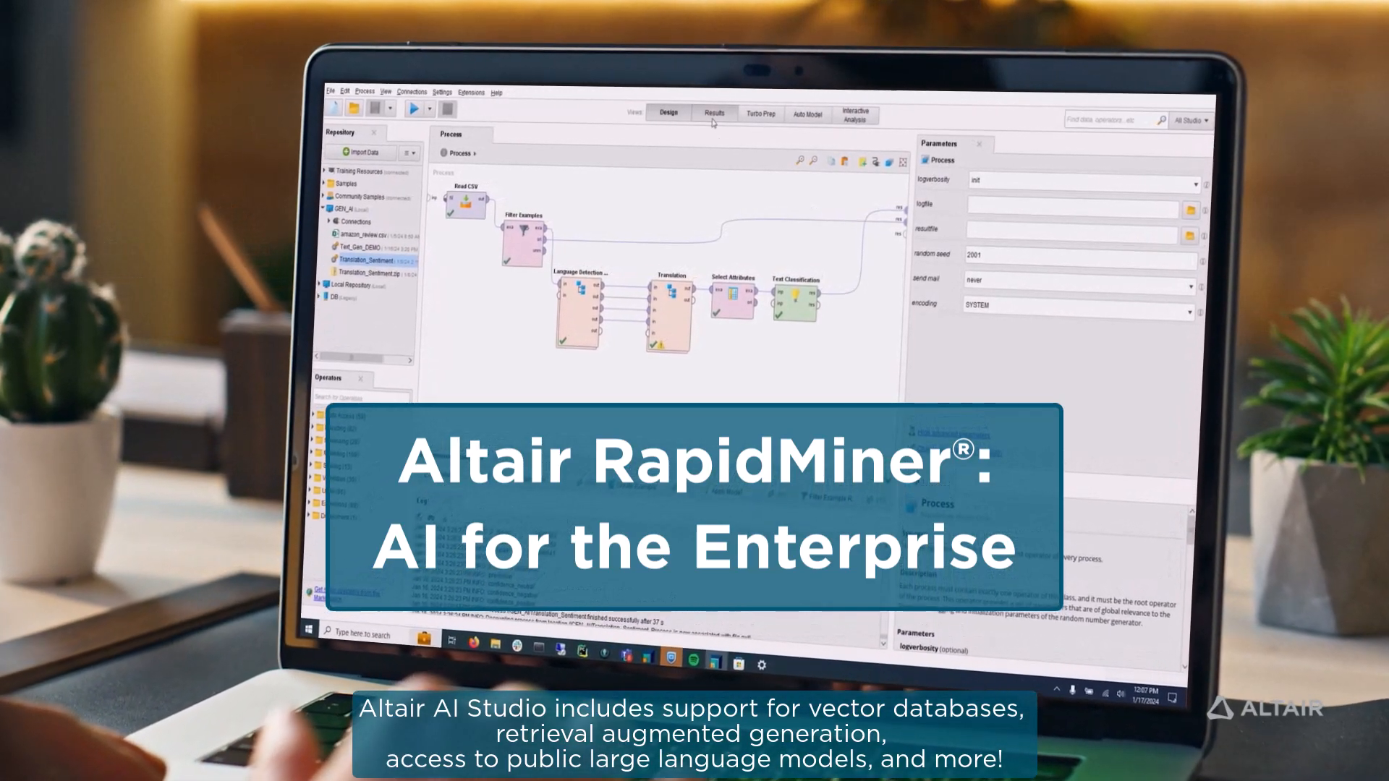
pyautogui.click(713, 113)
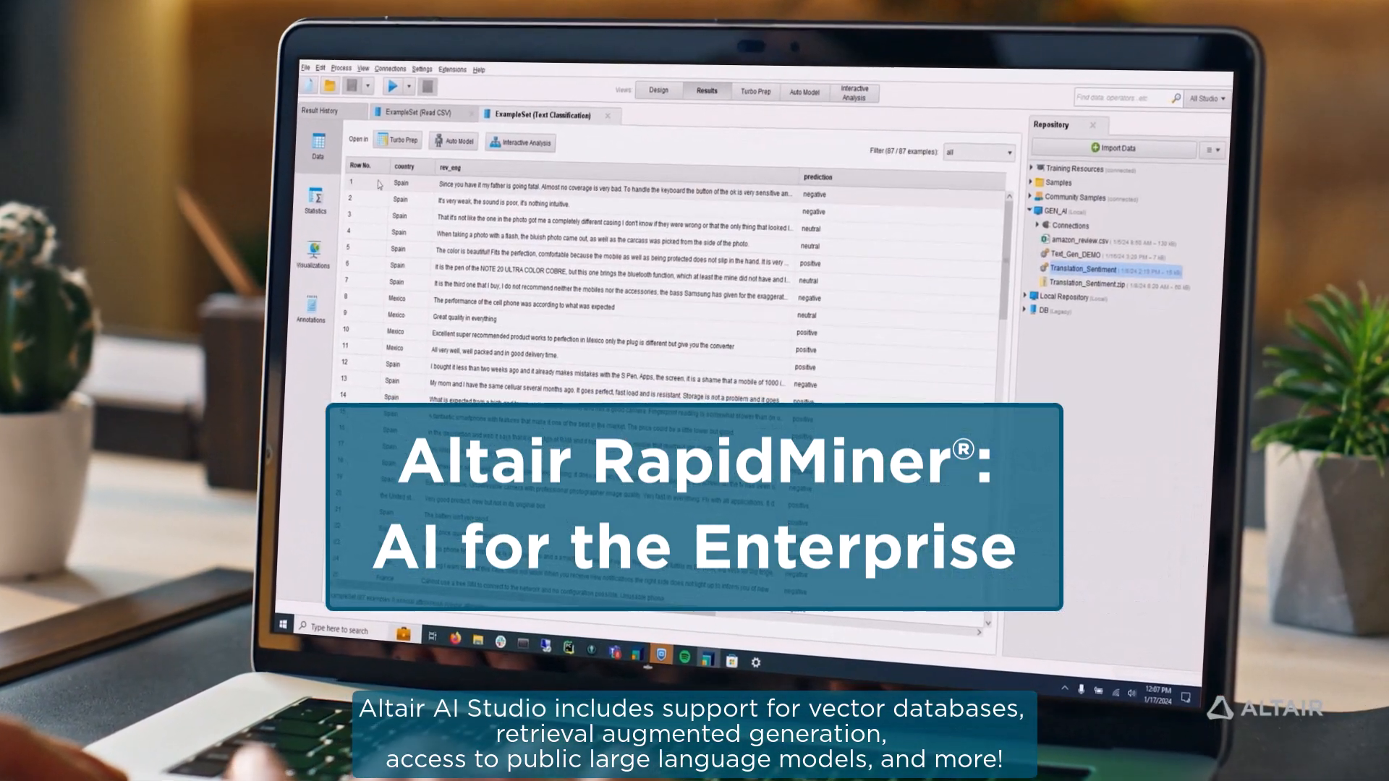